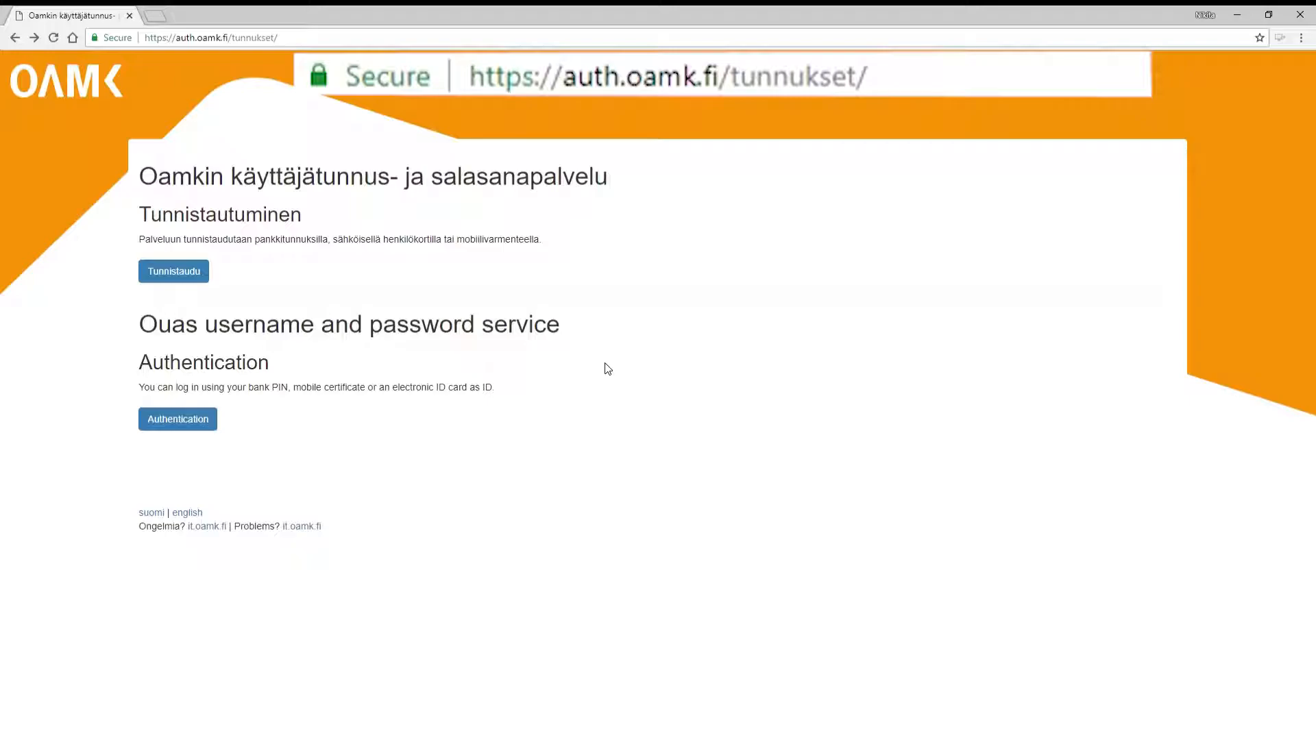
{"action": "mouse_move", "coordinate": [200, 428]}
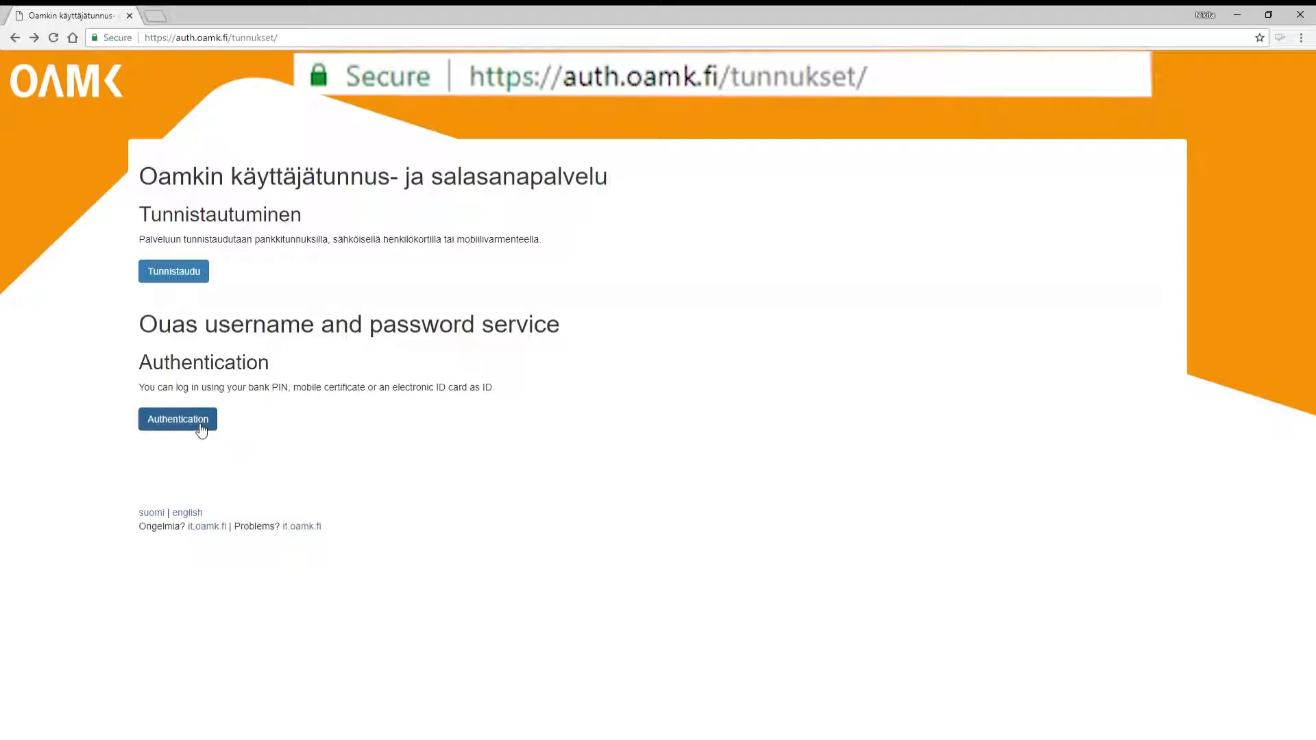
Start identification for the Ouas username and password service via the Authentication button.
{"action": "left_click", "coordinate": [177, 419]}
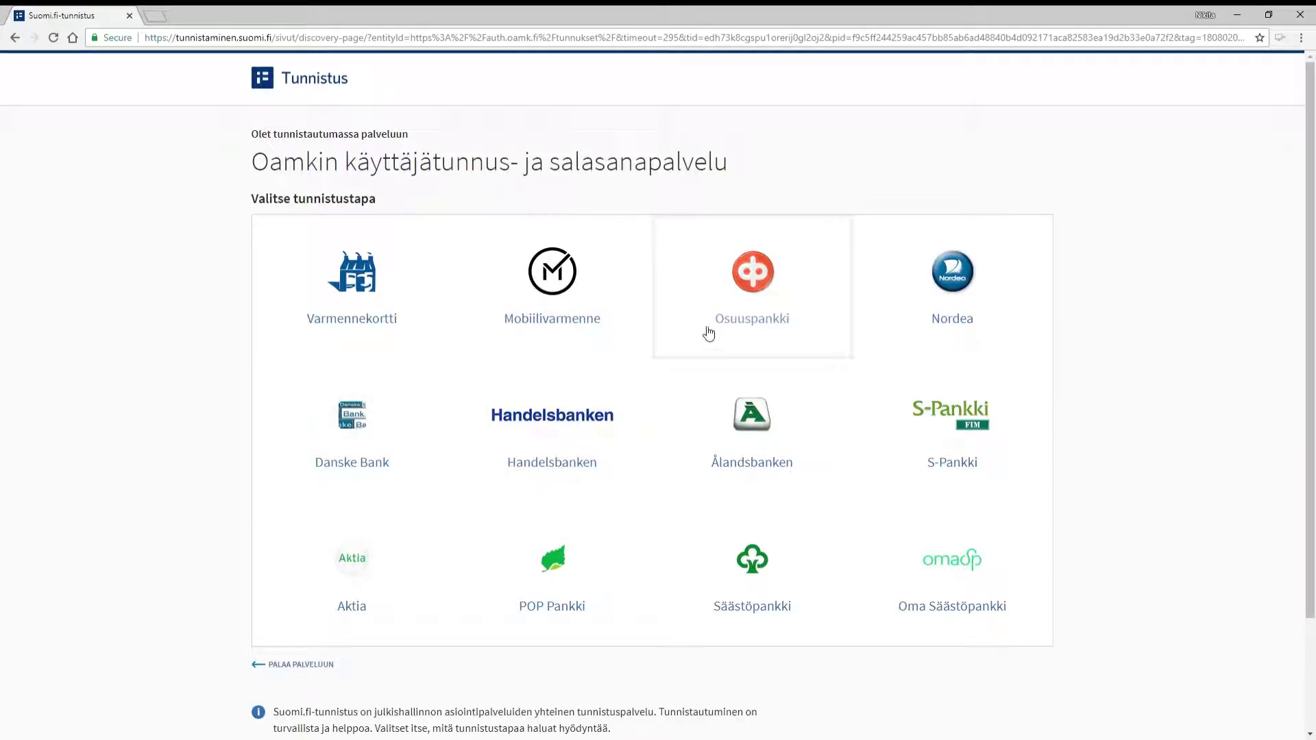
Log in with Osuuspankki using the OP user ID and password, then approve passing the identity on.
{"action": "left_click", "coordinate": [753, 270]}
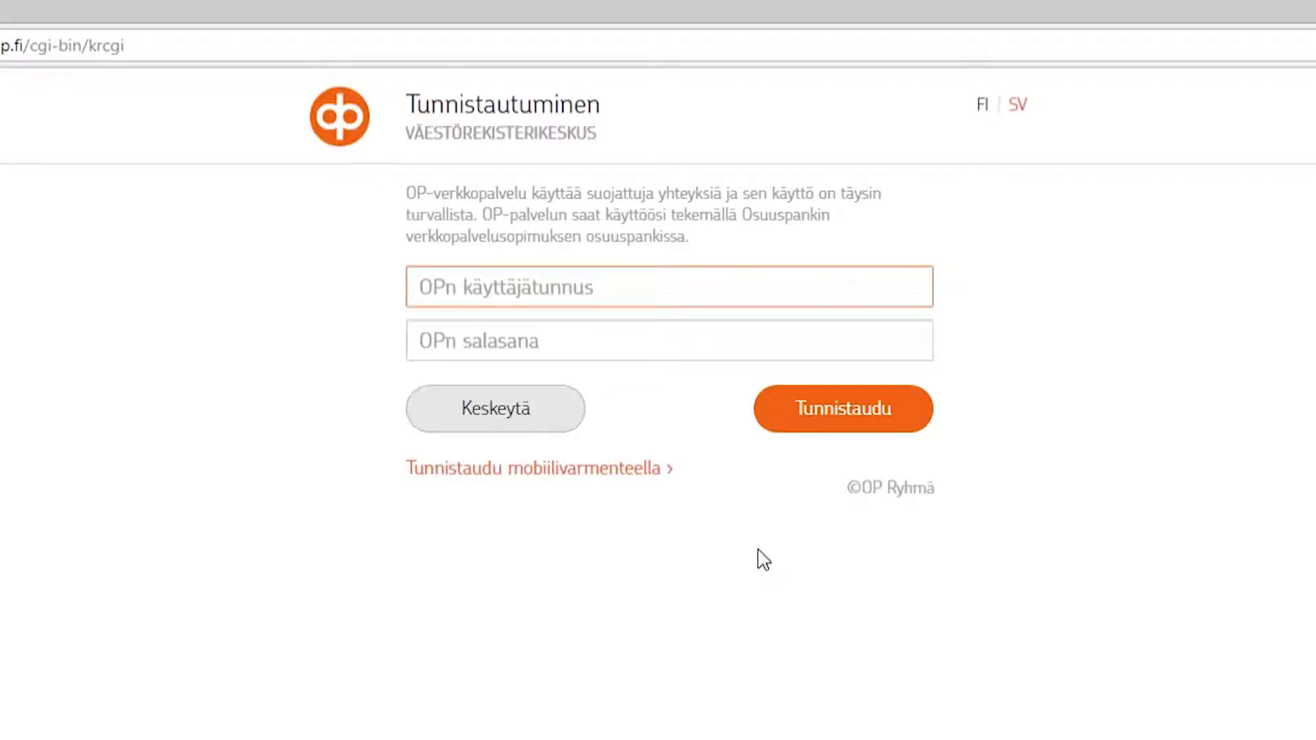
{"action": "type", "text": "12"}
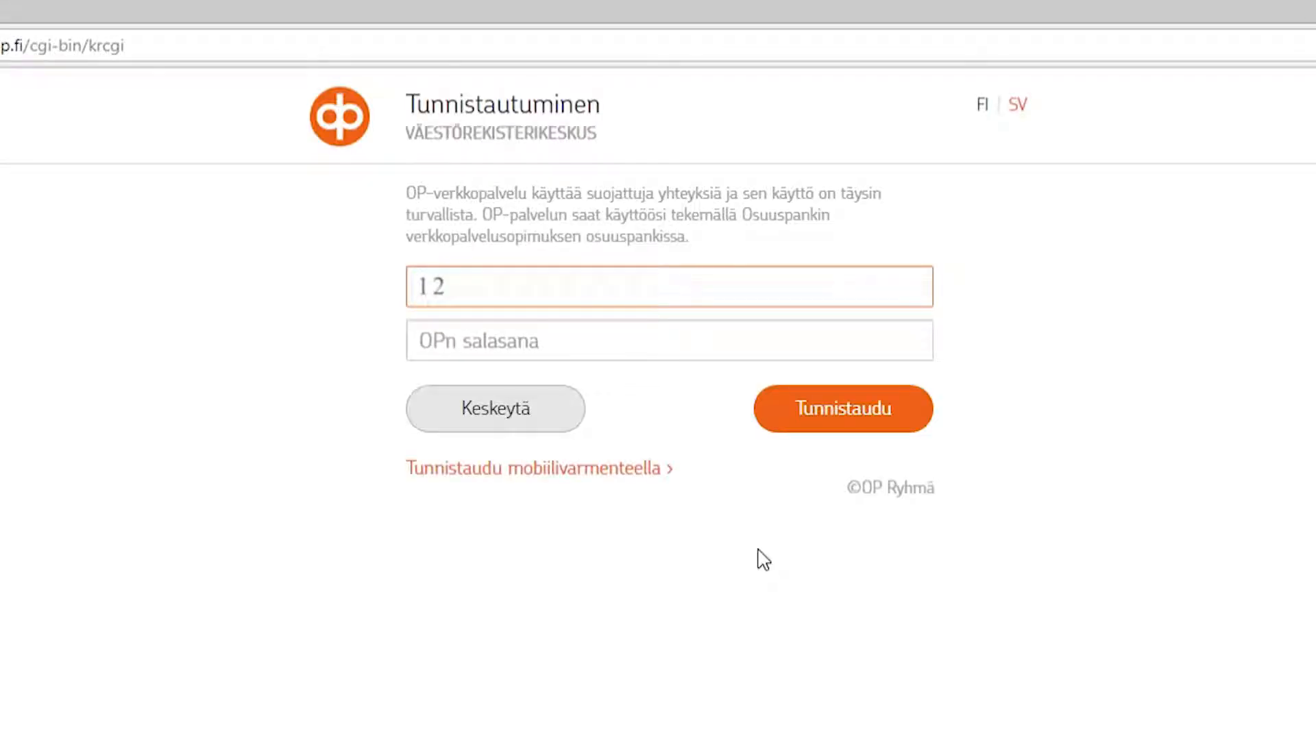
{"action": "type", "text": "34"}
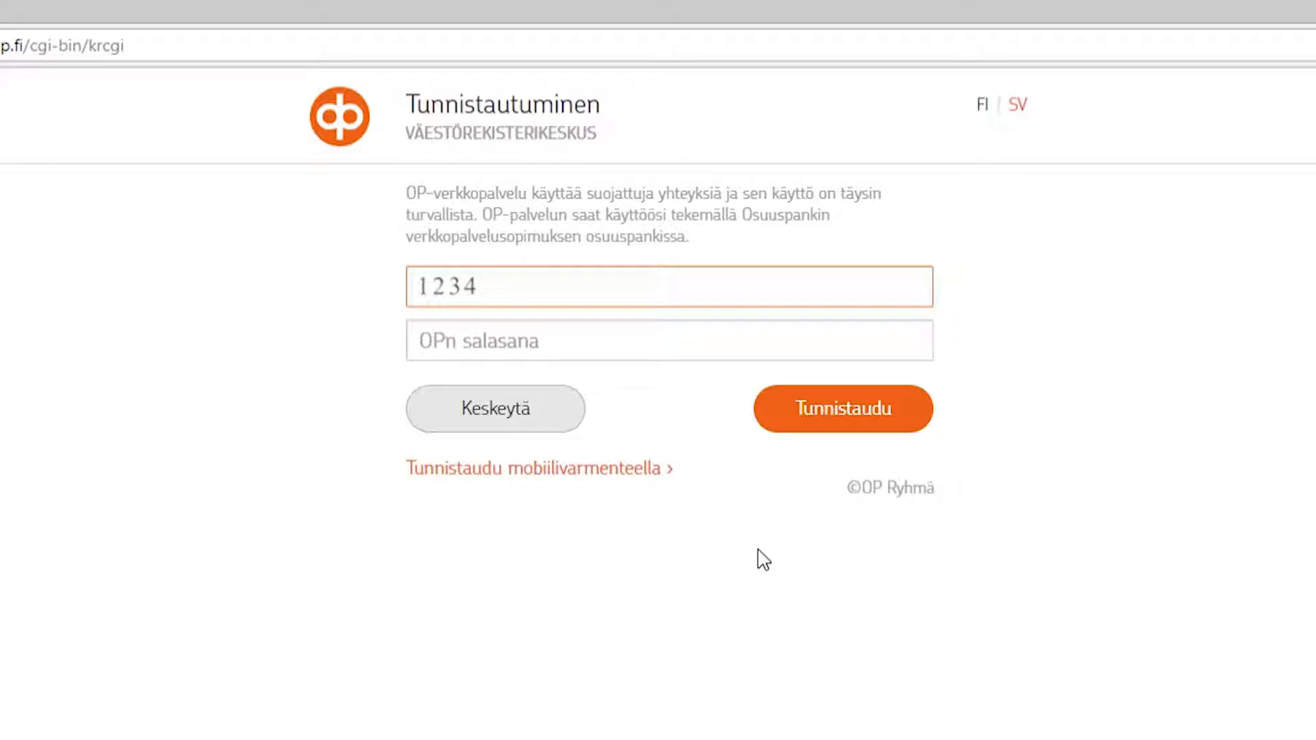
{"action": "left_click", "coordinate": [669, 340]}
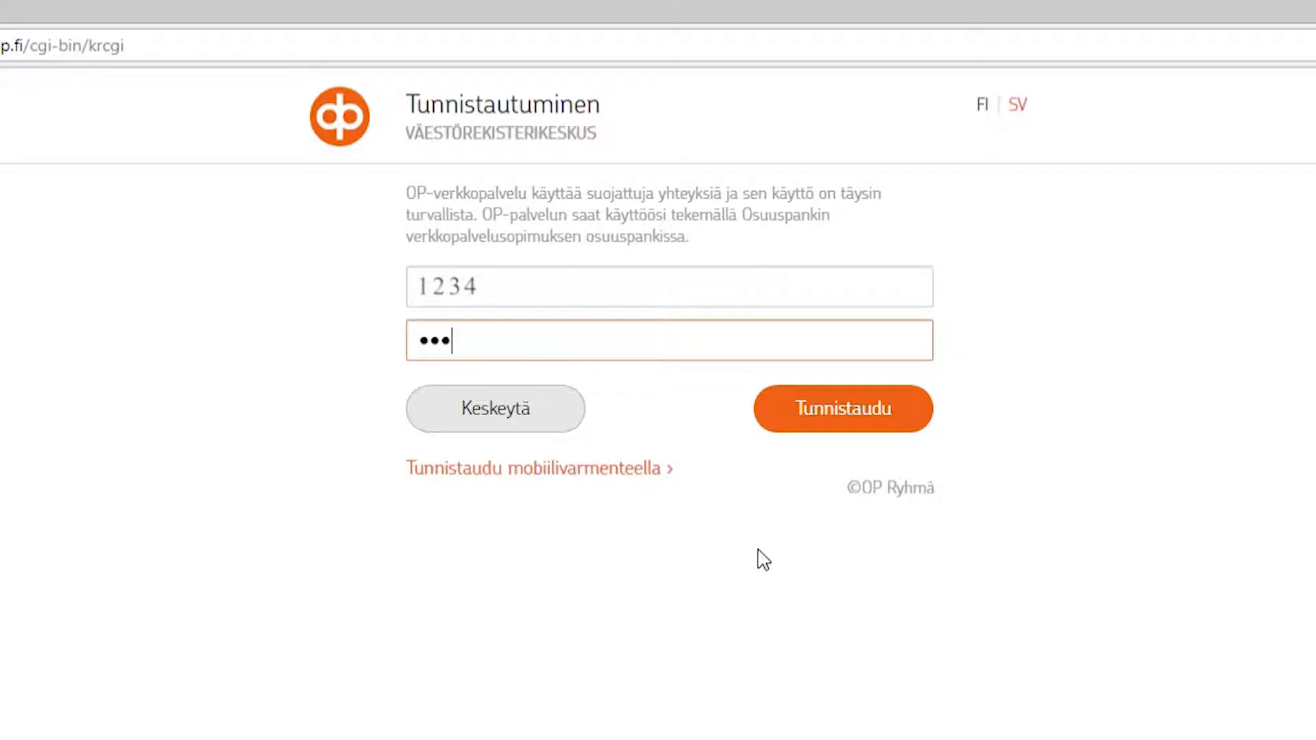
{"action": "type", "text": "•"}
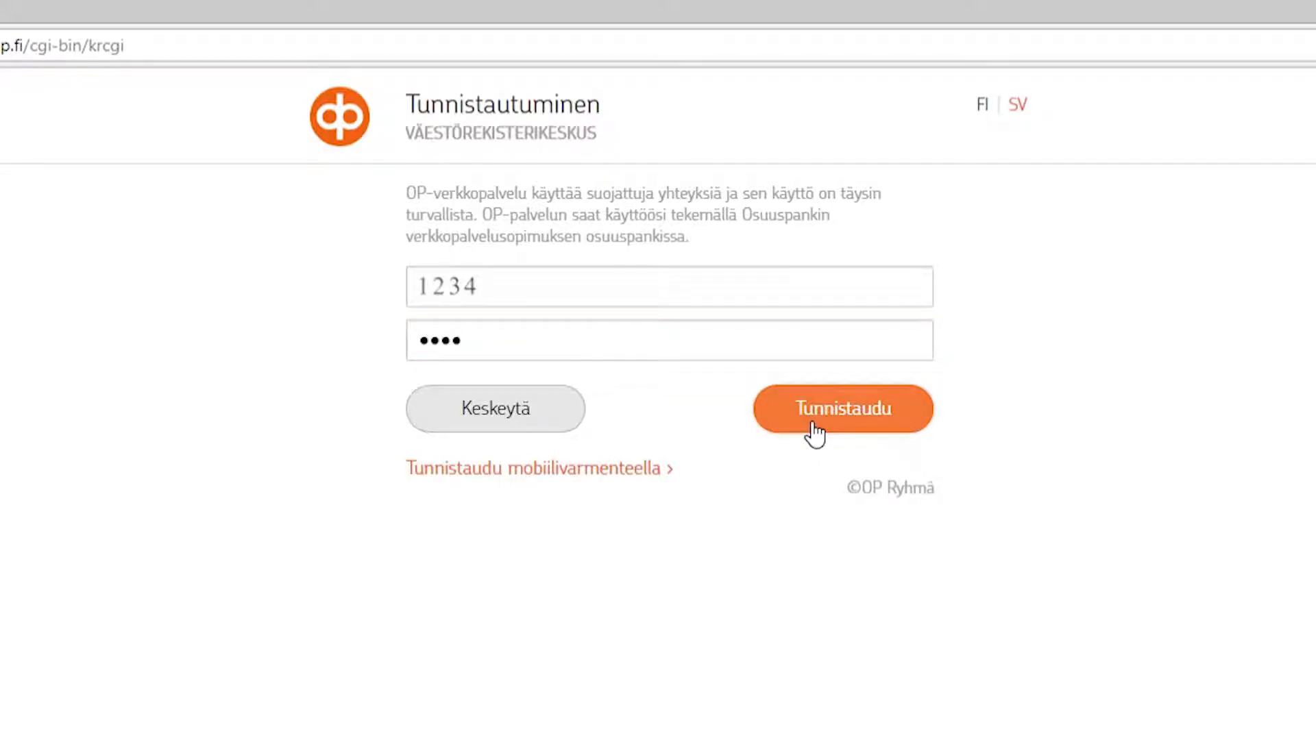
{"action": "left_click", "coordinate": [842, 409]}
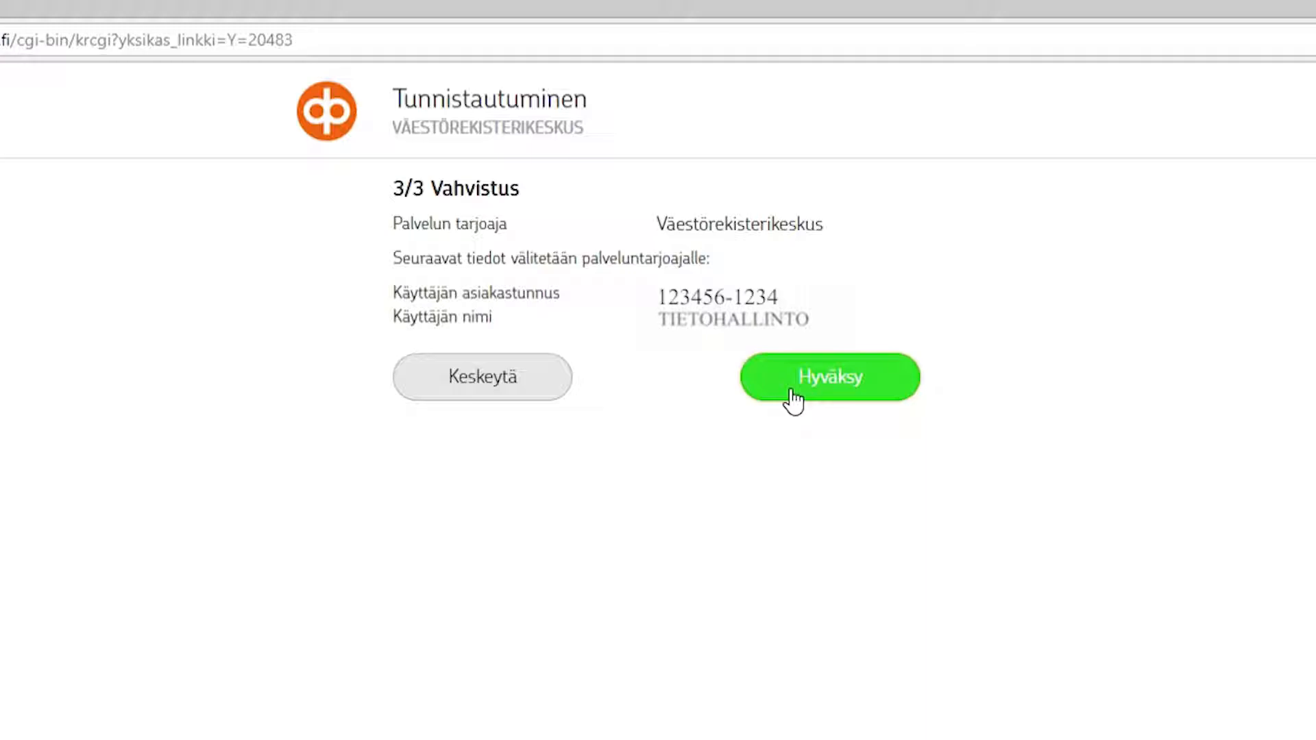
{"action": "left_click", "coordinate": [827, 376]}
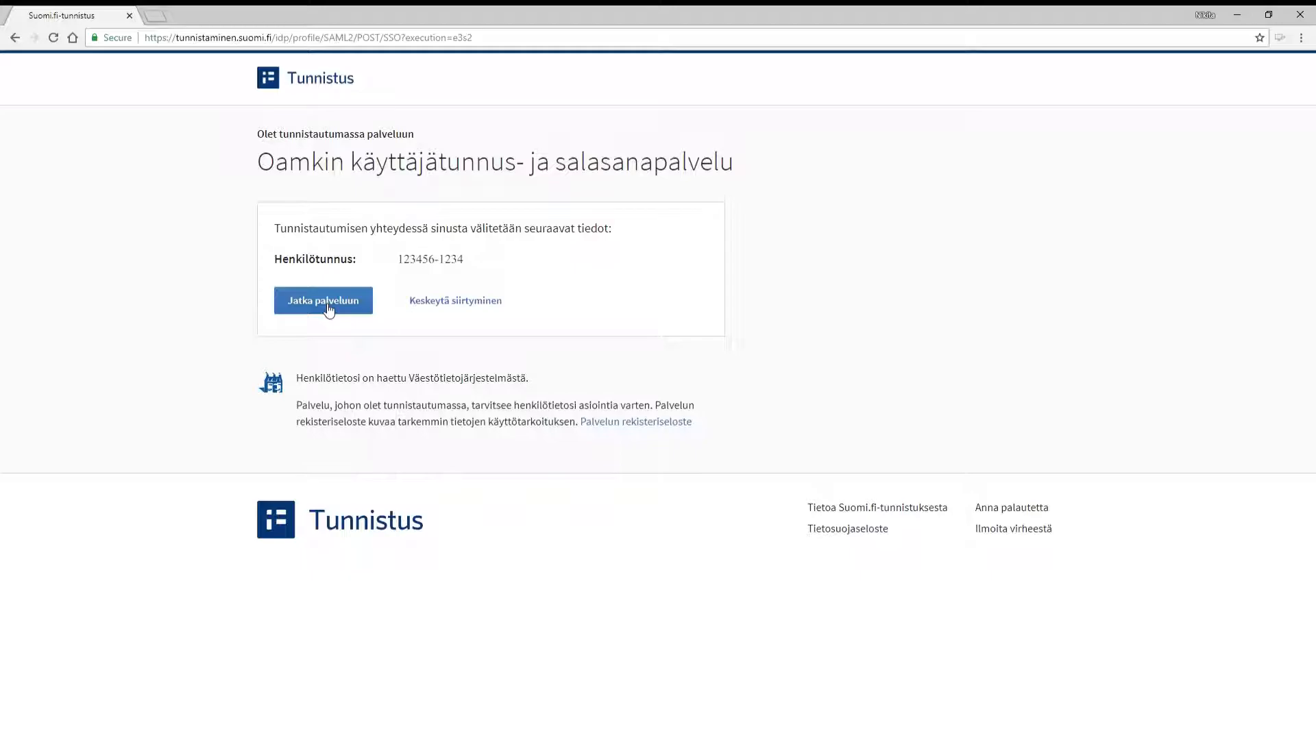
Continue to the OAMK service, accept the access right conditions and IT rules, and save.
{"action": "left_click", "coordinate": [322, 301]}
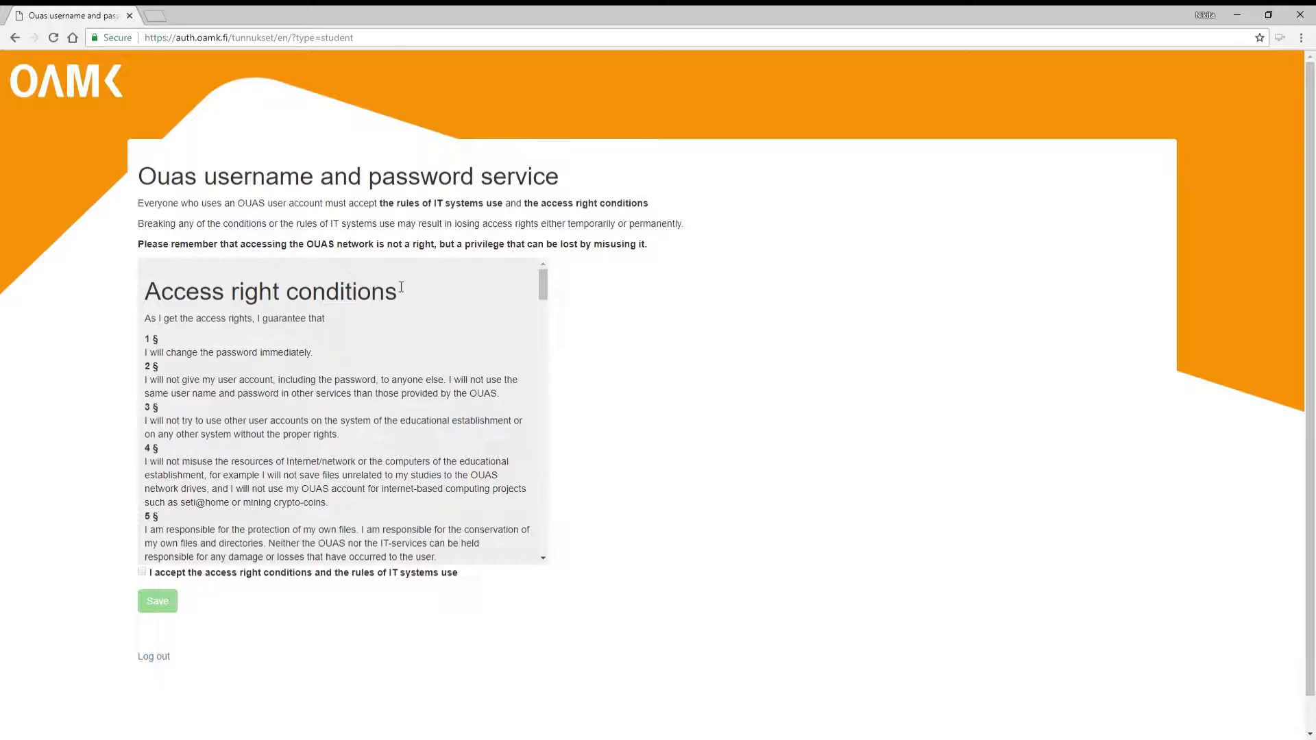
{"action": "mouse_move", "coordinate": [474, 293]}
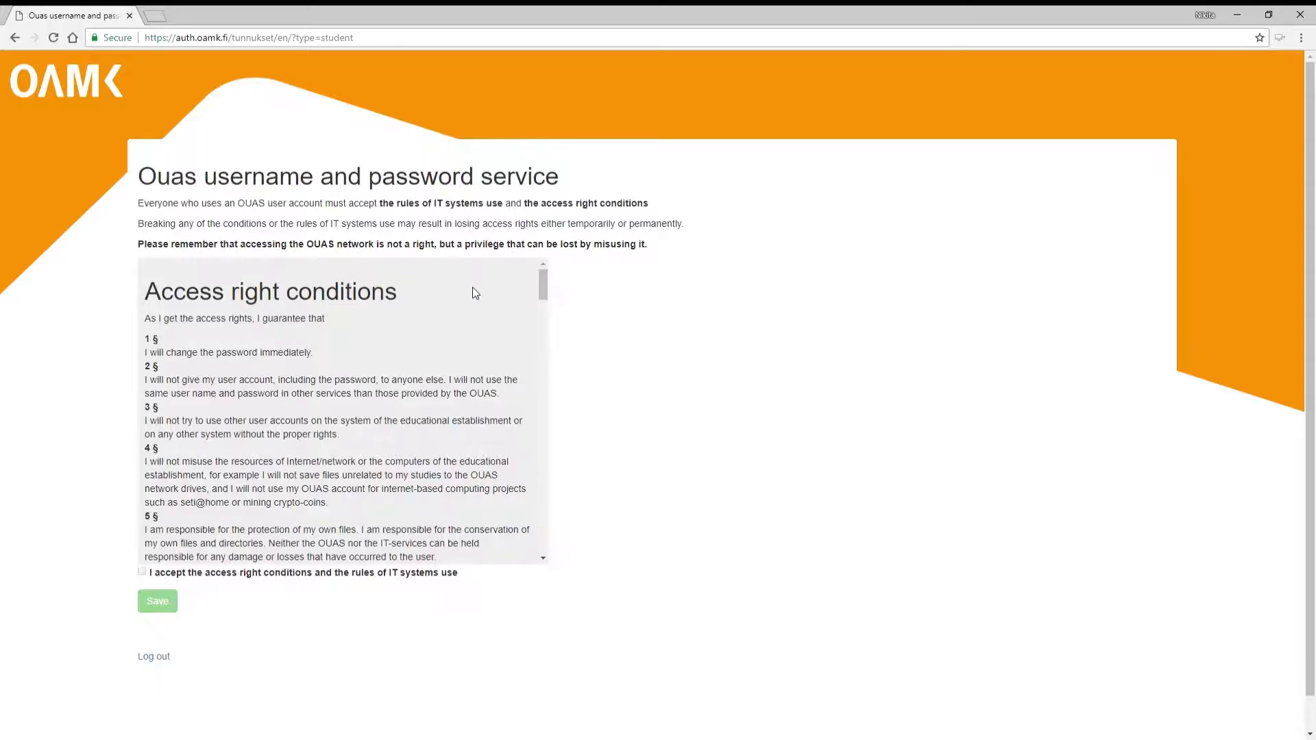
{"action": "scroll", "scroll_direction": "down", "scroll_amount": 3}
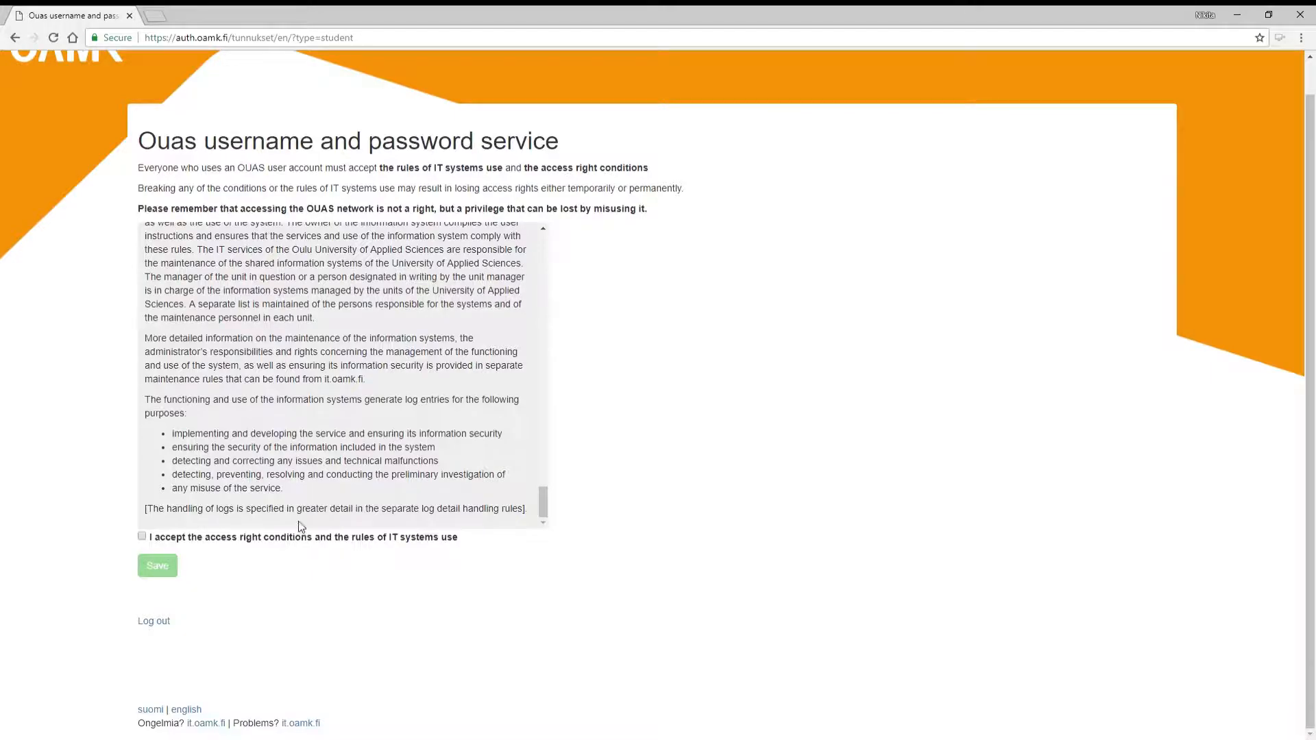
{"action": "left_click", "coordinate": [142, 536]}
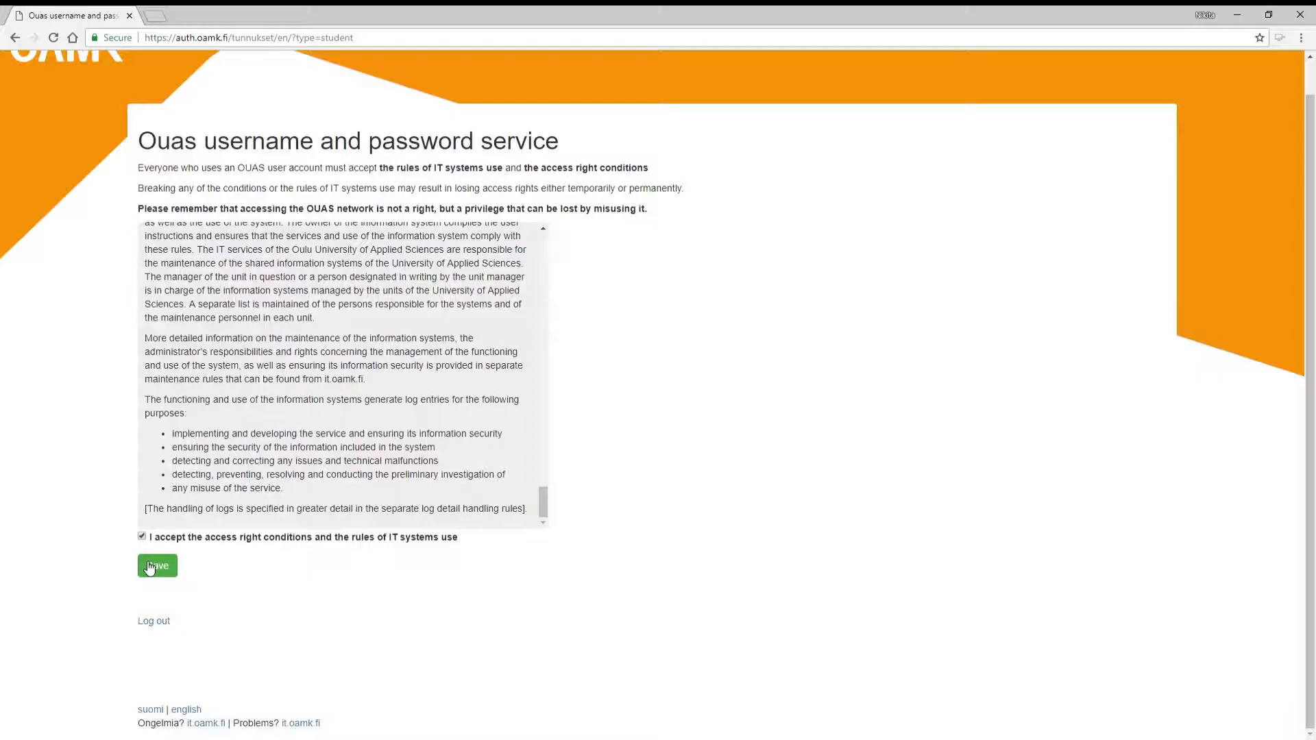
{"action": "left_click", "coordinate": [156, 566]}
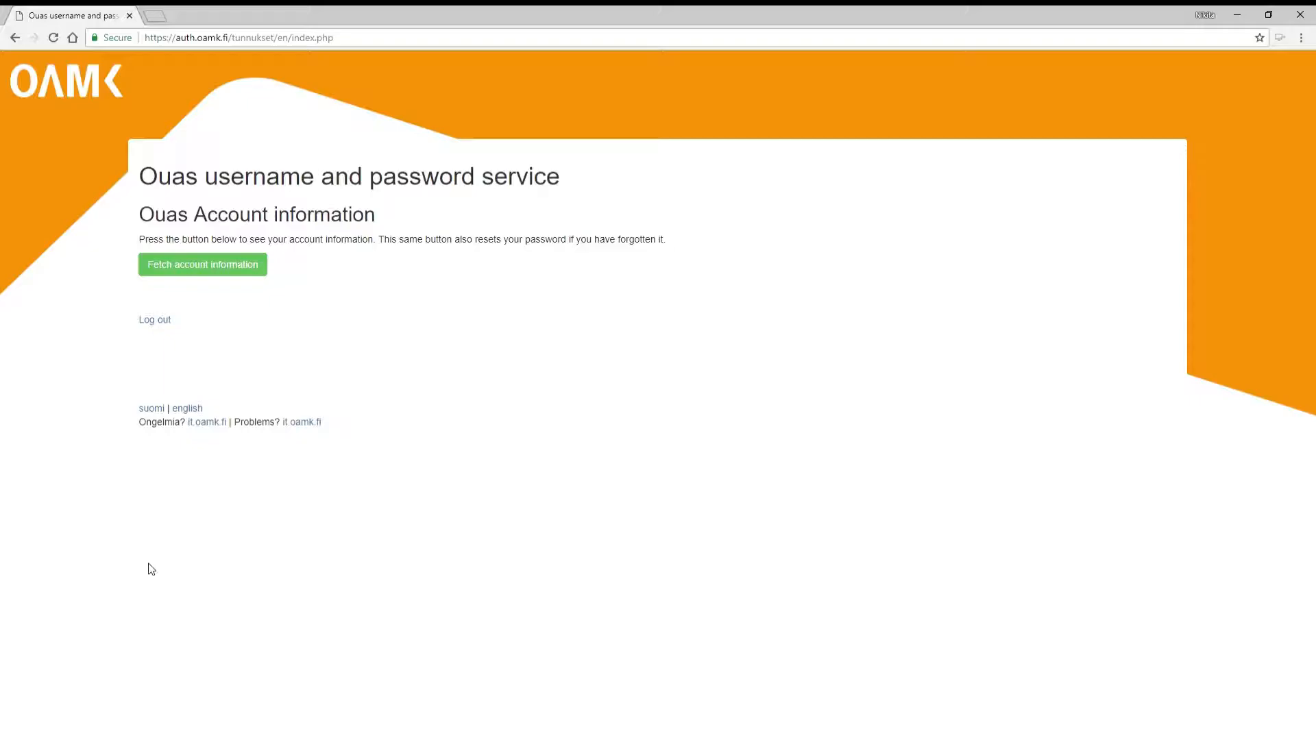
{"action": "mouse_move", "coordinate": [284, 285]}
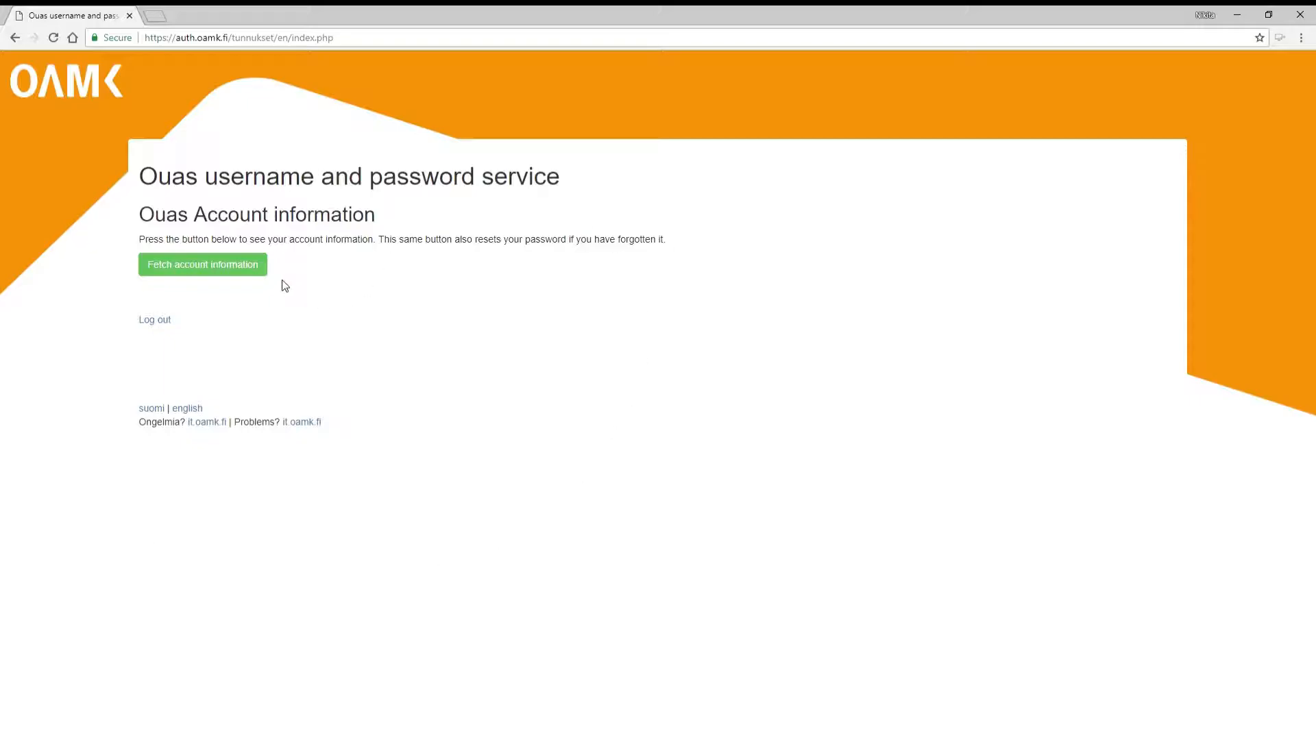
{"action": "mouse_move", "coordinate": [247, 277]}
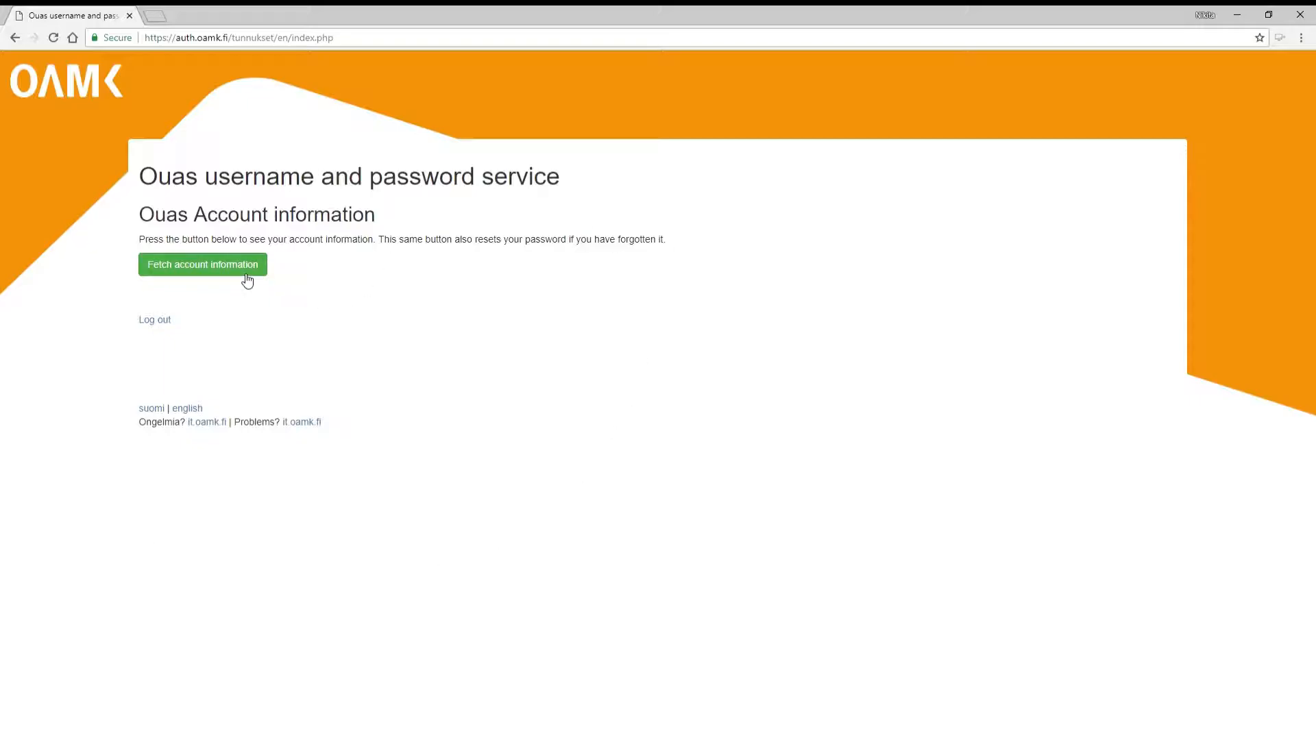
{"action": "left_click", "coordinate": [203, 265]}
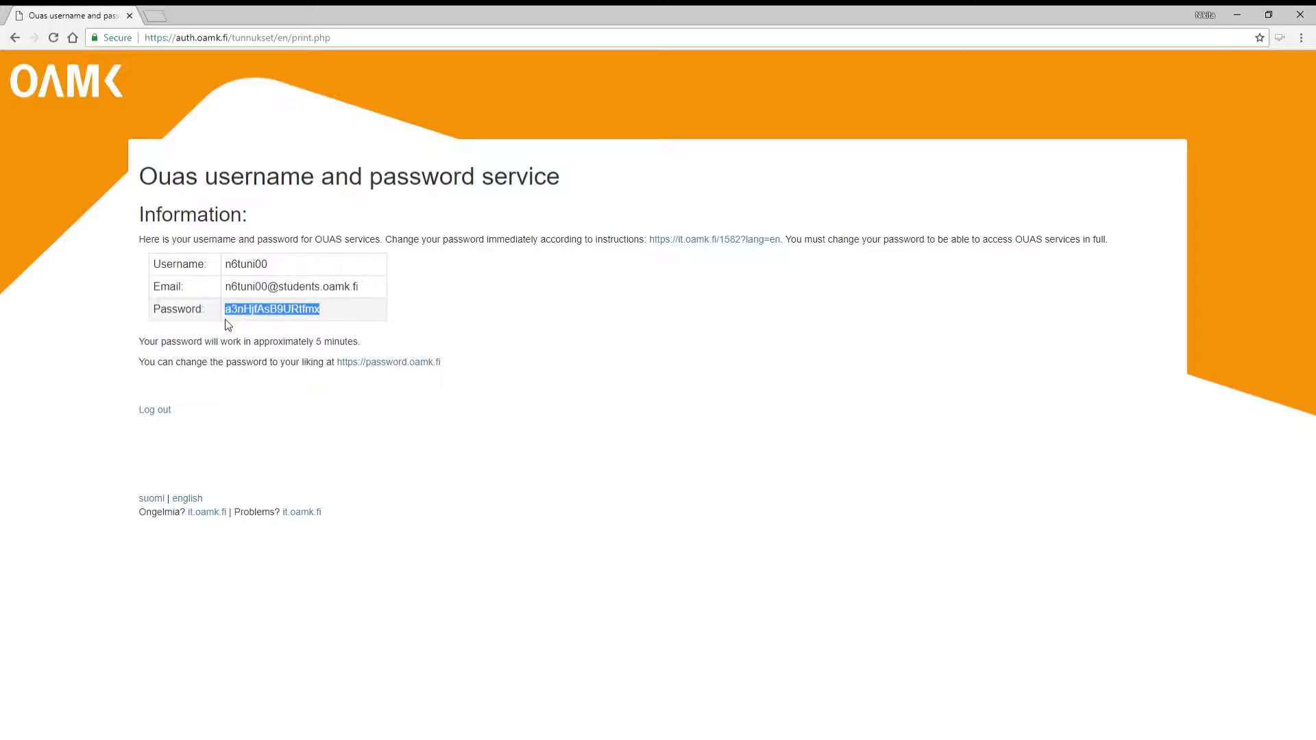
{"action": "left_click", "coordinate": [420, 332]}
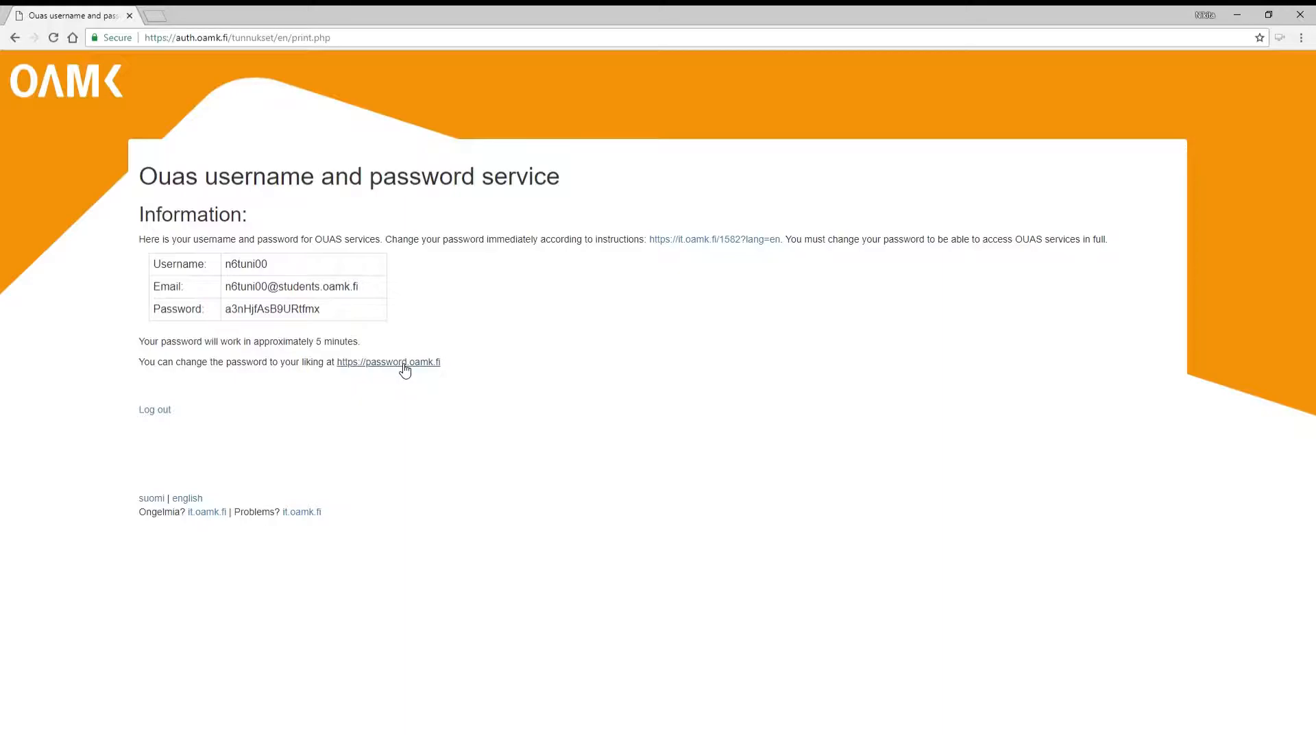
{"action": "mouse_move", "coordinate": [395, 368]}
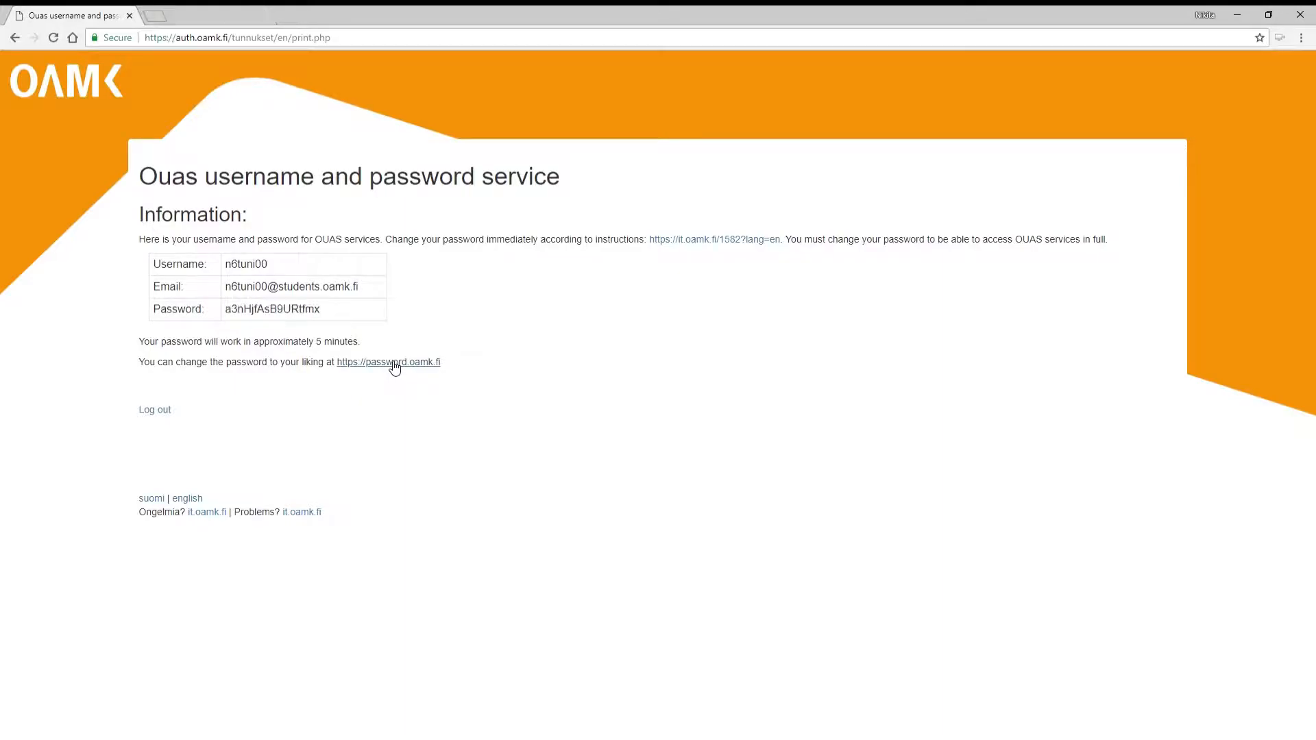
{"action": "left_click", "coordinate": [387, 362]}
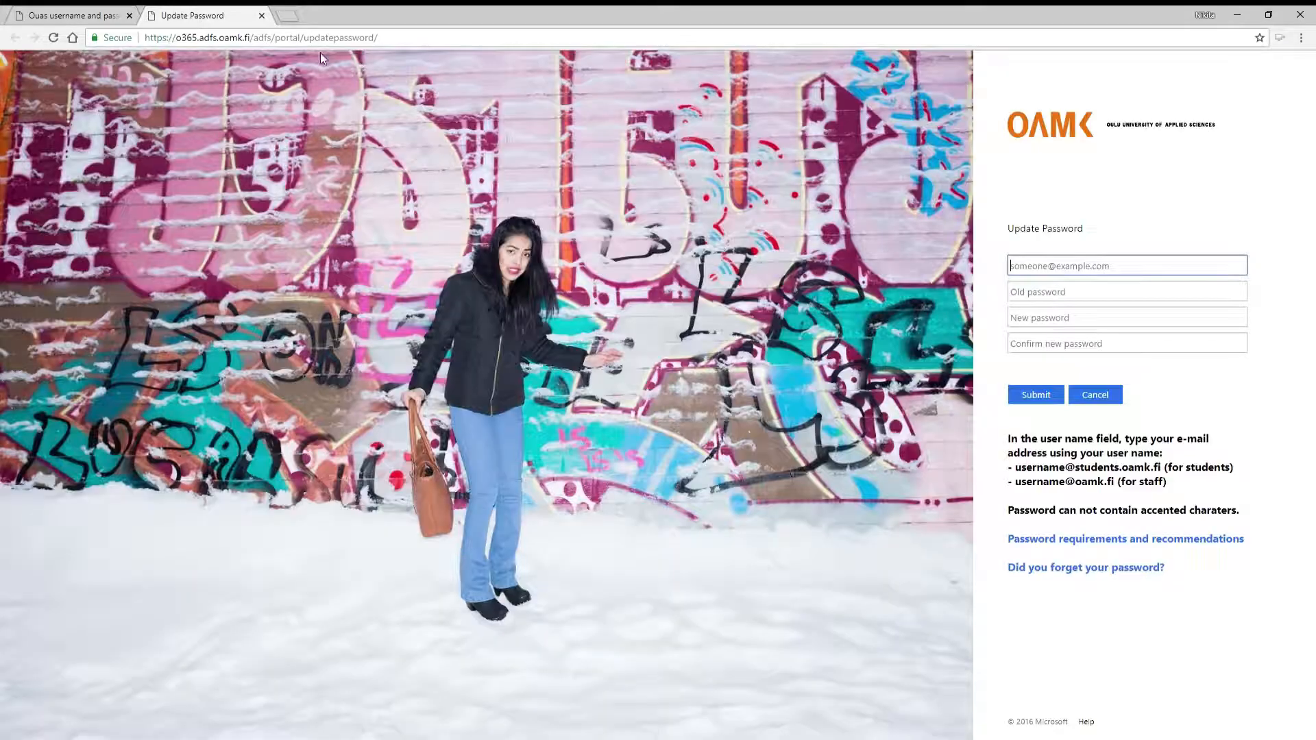
Begin entering the student e-mail address 'nö' in the user name field.
{"action": "type", "text": "nö"}
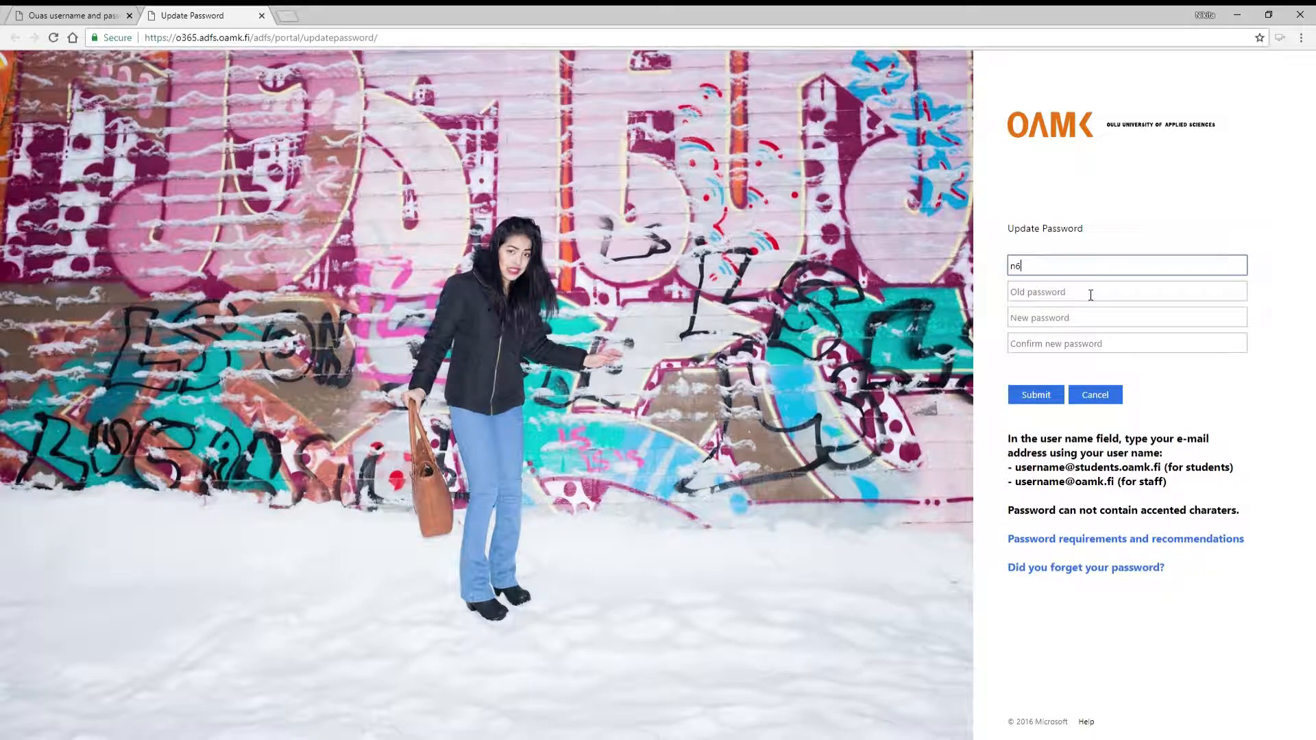